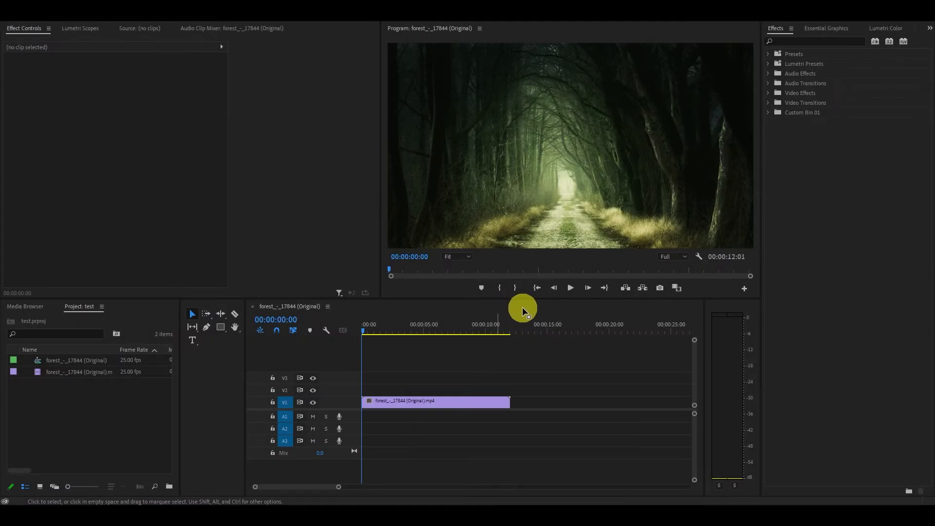
mouse_move(528, 309)
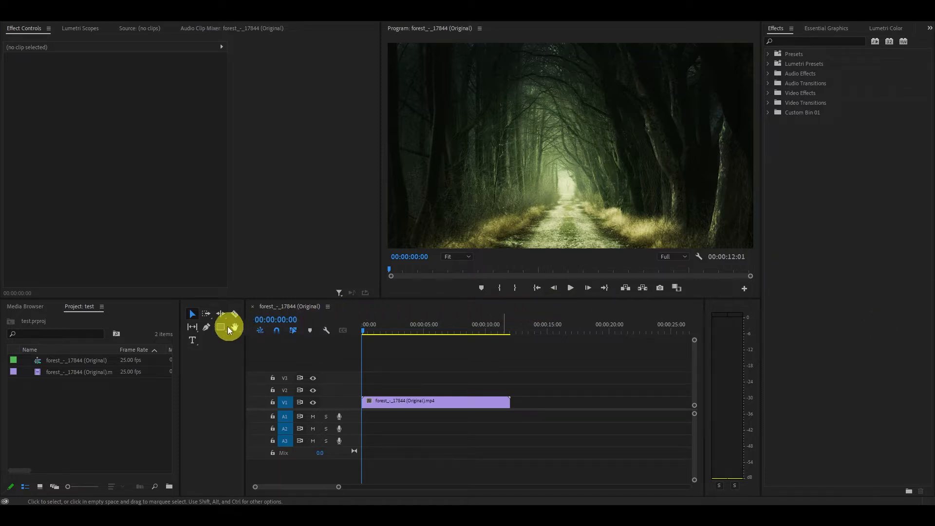
Add an 'ADD TEXT' title with the Type tool as a graphic clip on V2
left_click(192, 339)
type("ADD TEXT")
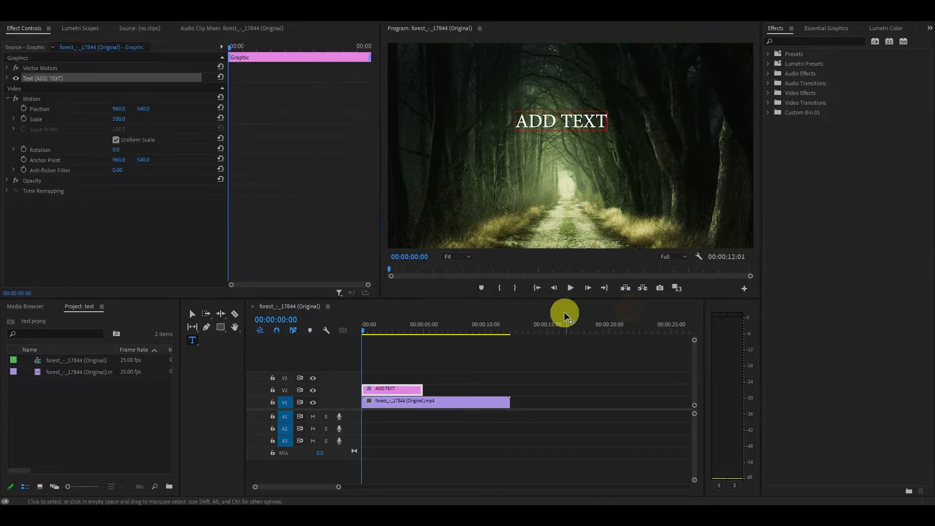
left_click(389, 388)
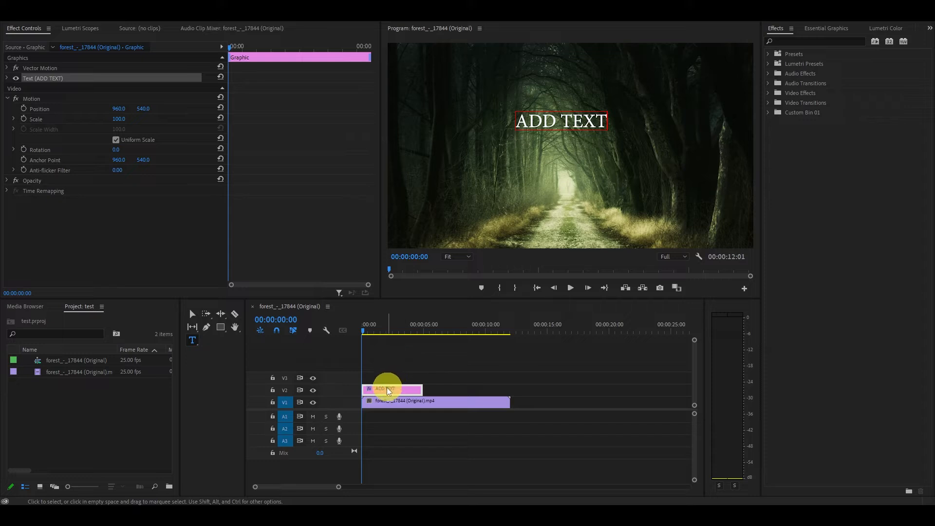
left_click_drag(387, 388, 420, 388)
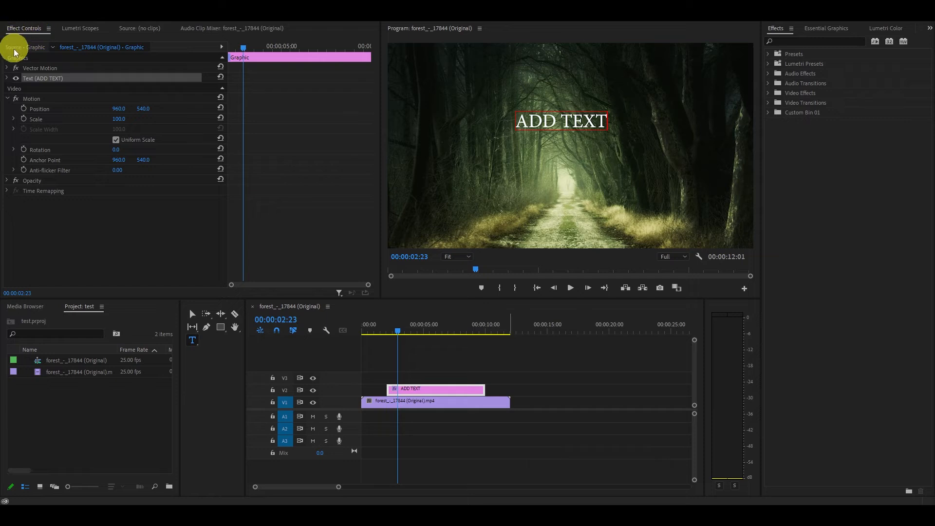
mouse_move(201, 125)
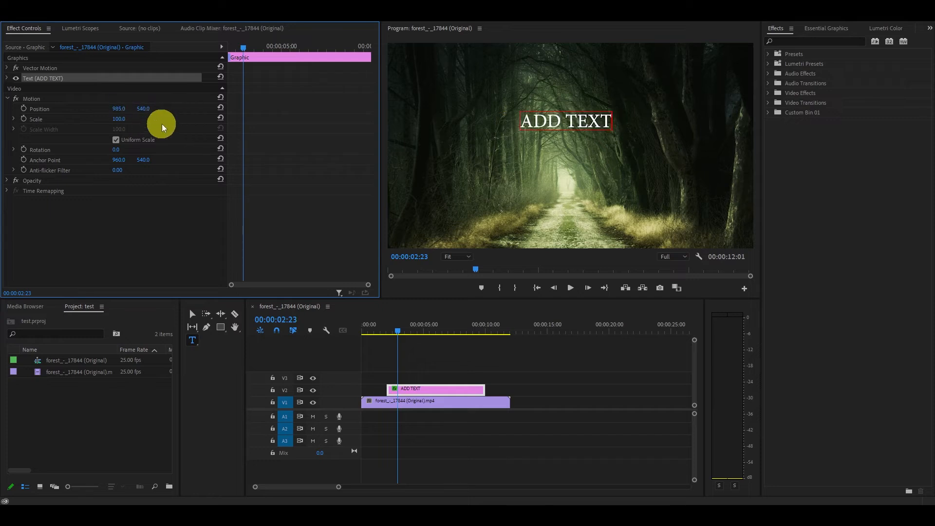
mouse_move(210, 175)
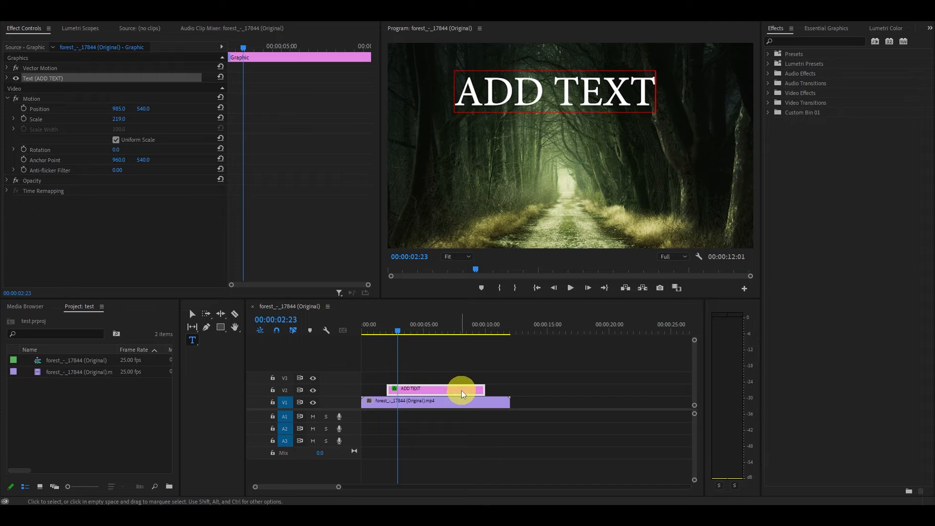
mouse_move(549, 359)
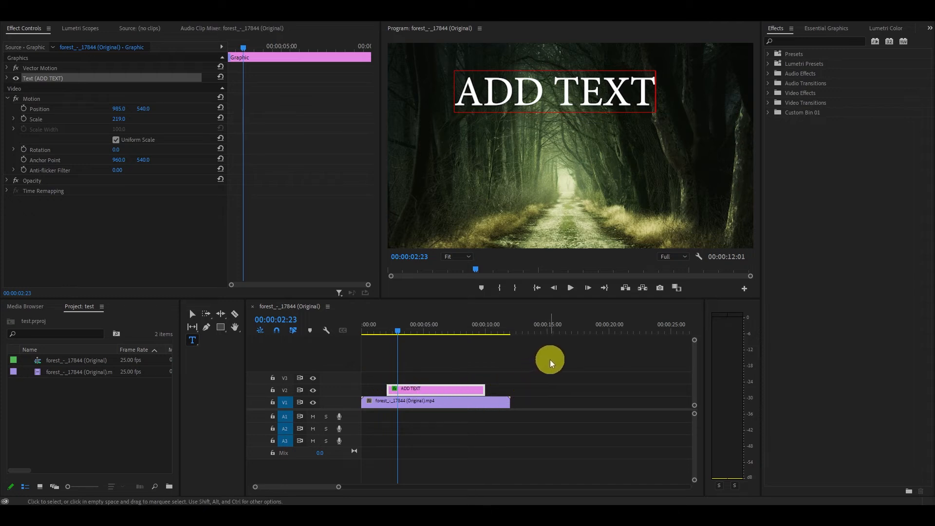
mouse_move(566, 365)
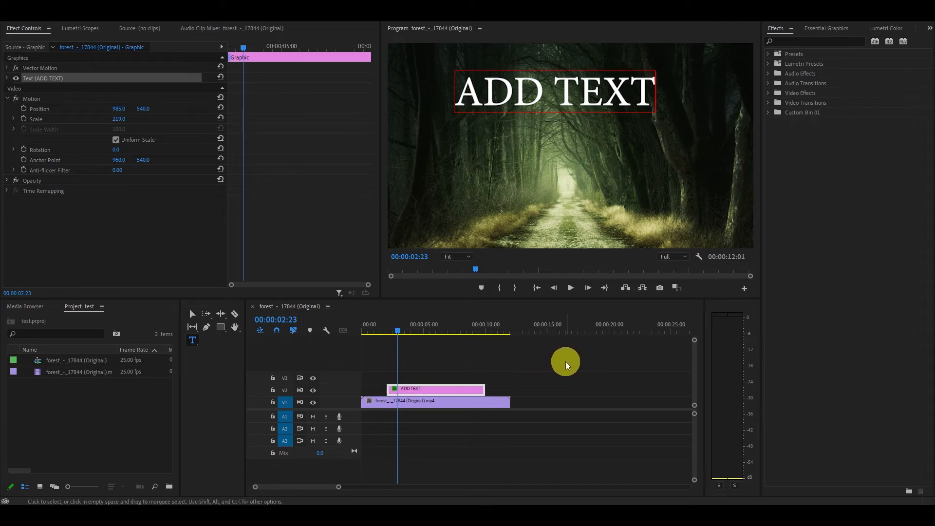
mouse_move(562, 281)
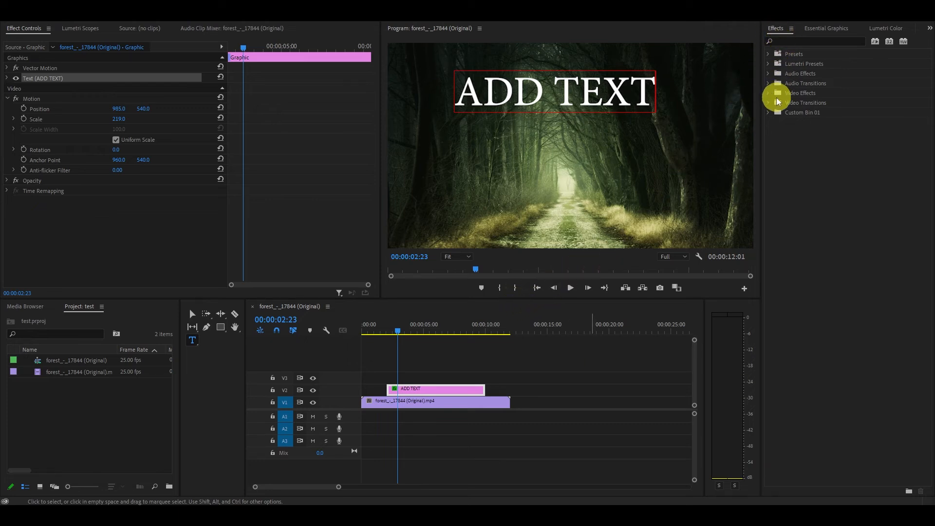
Apply Film Dissolve to the start of the ADD TEXT clip and play back the fade-in
left_click(768, 102)
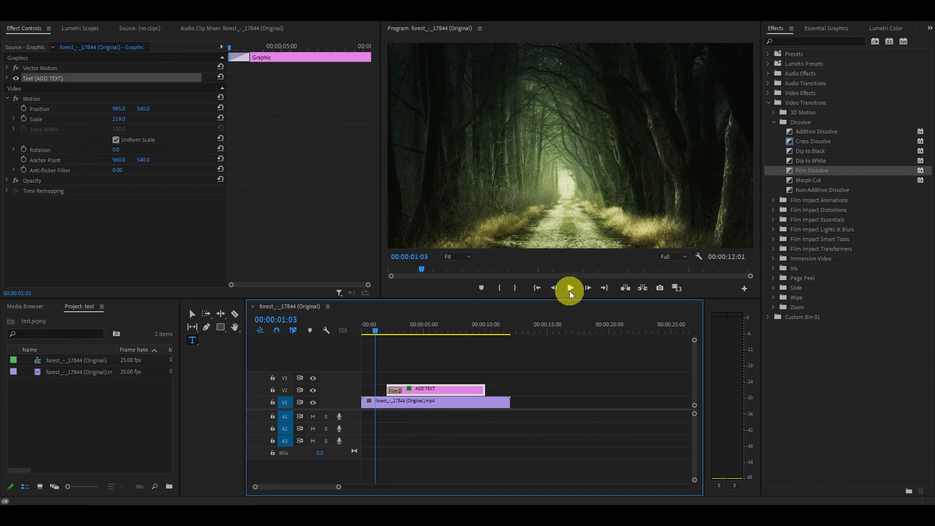
left_click(569, 288)
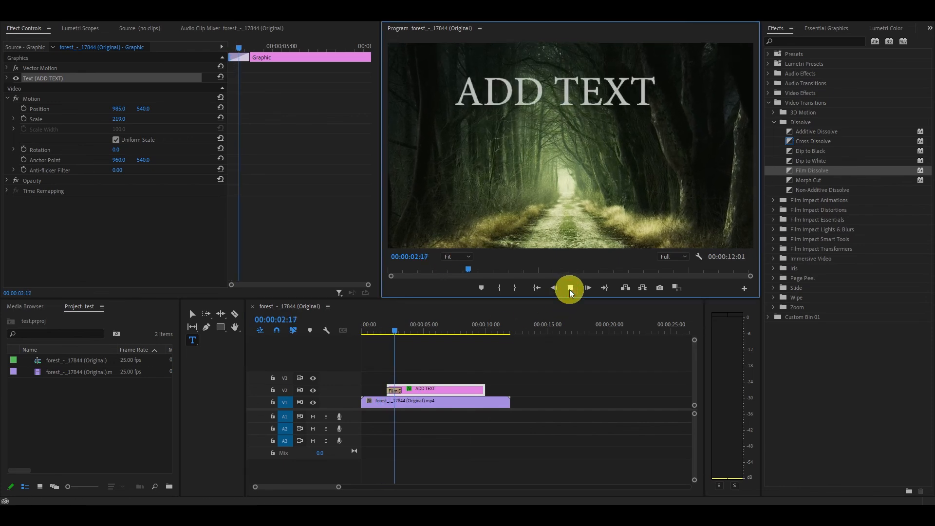
left_click(569, 288)
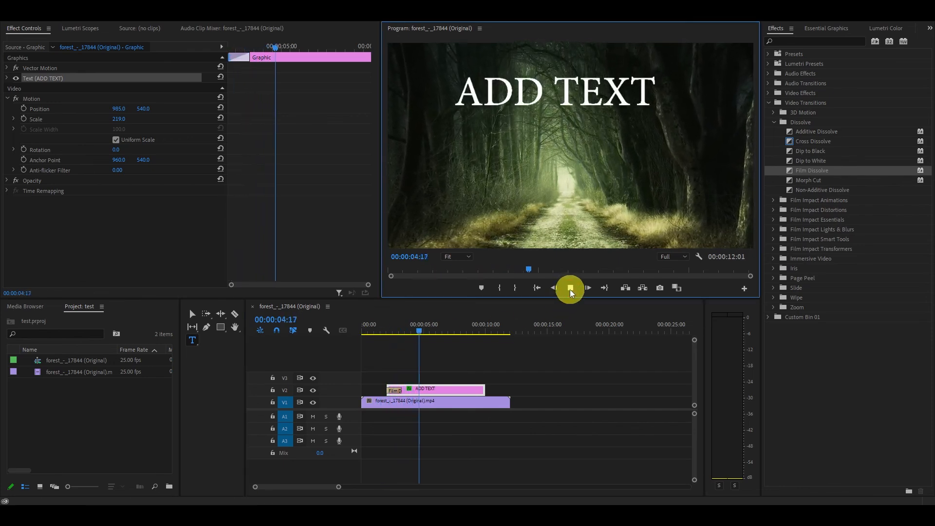
left_click(570, 288)
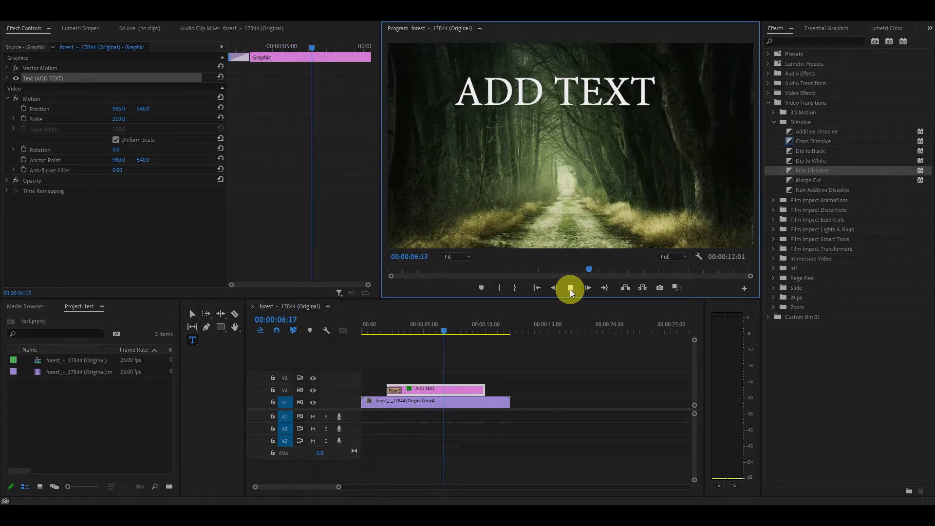